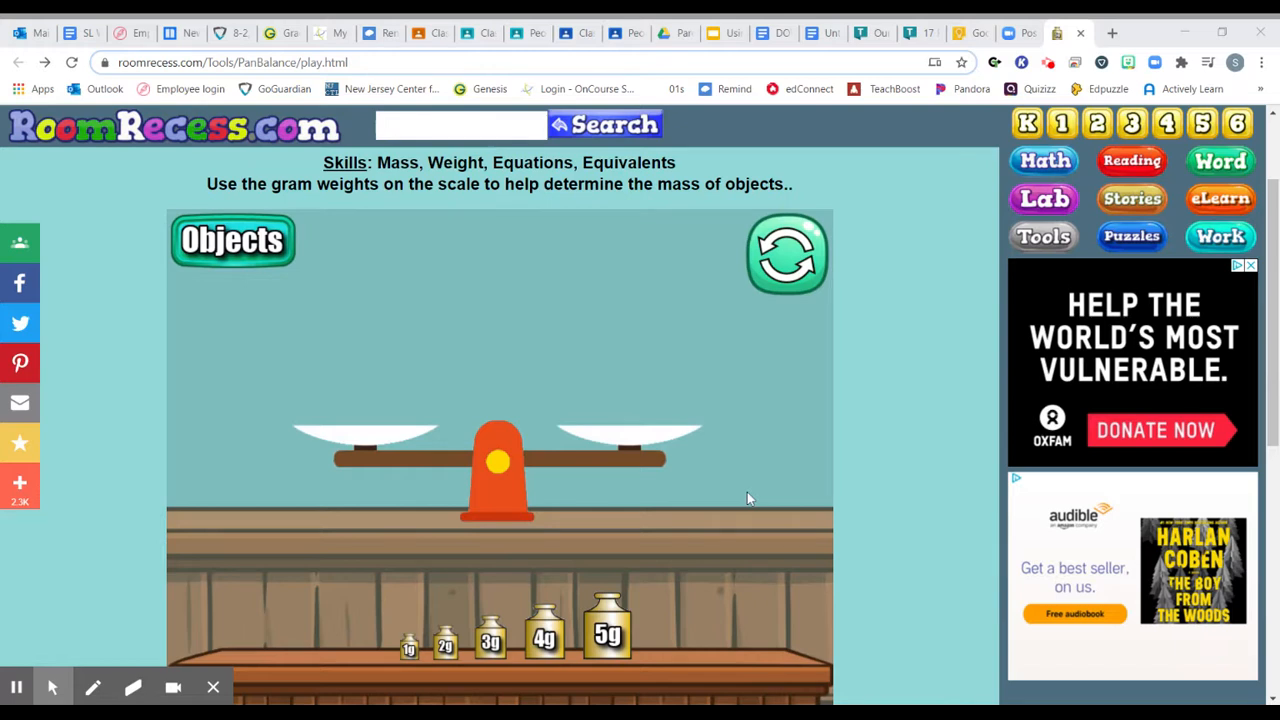
{"action": "mouse_move", "coordinate": [532, 516]}
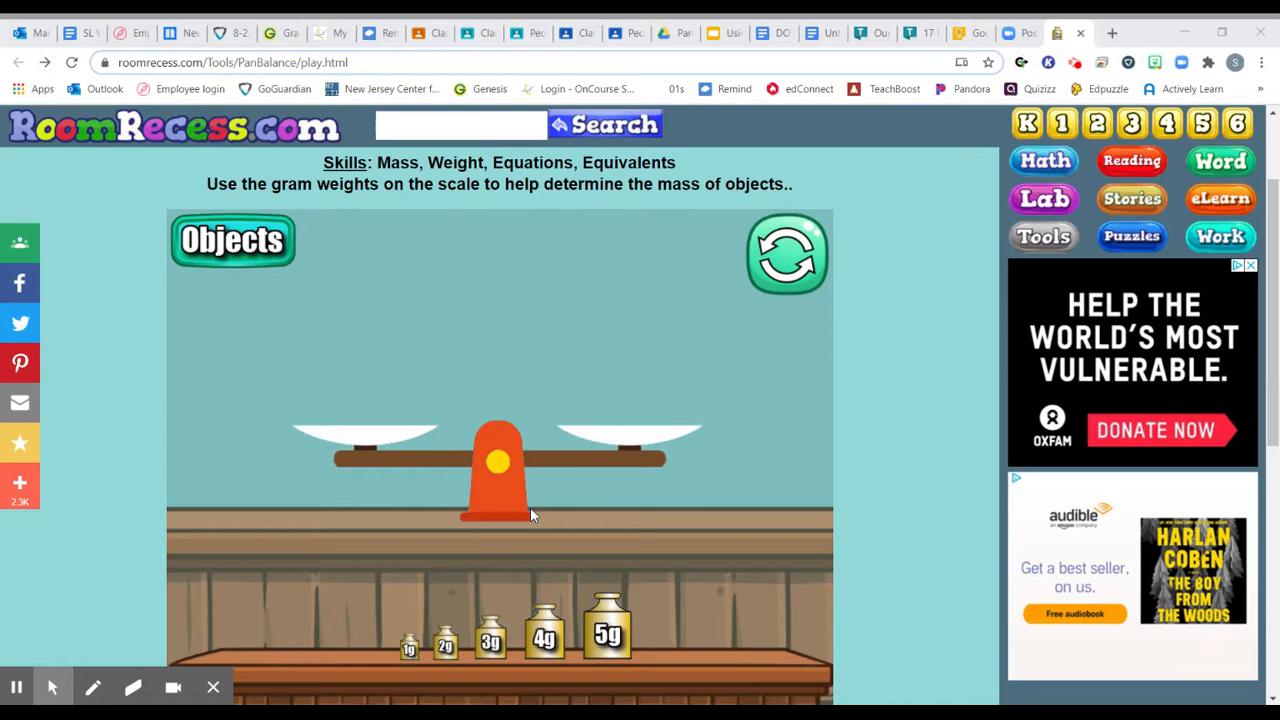
{"action": "mouse_move", "coordinate": [308, 220]}
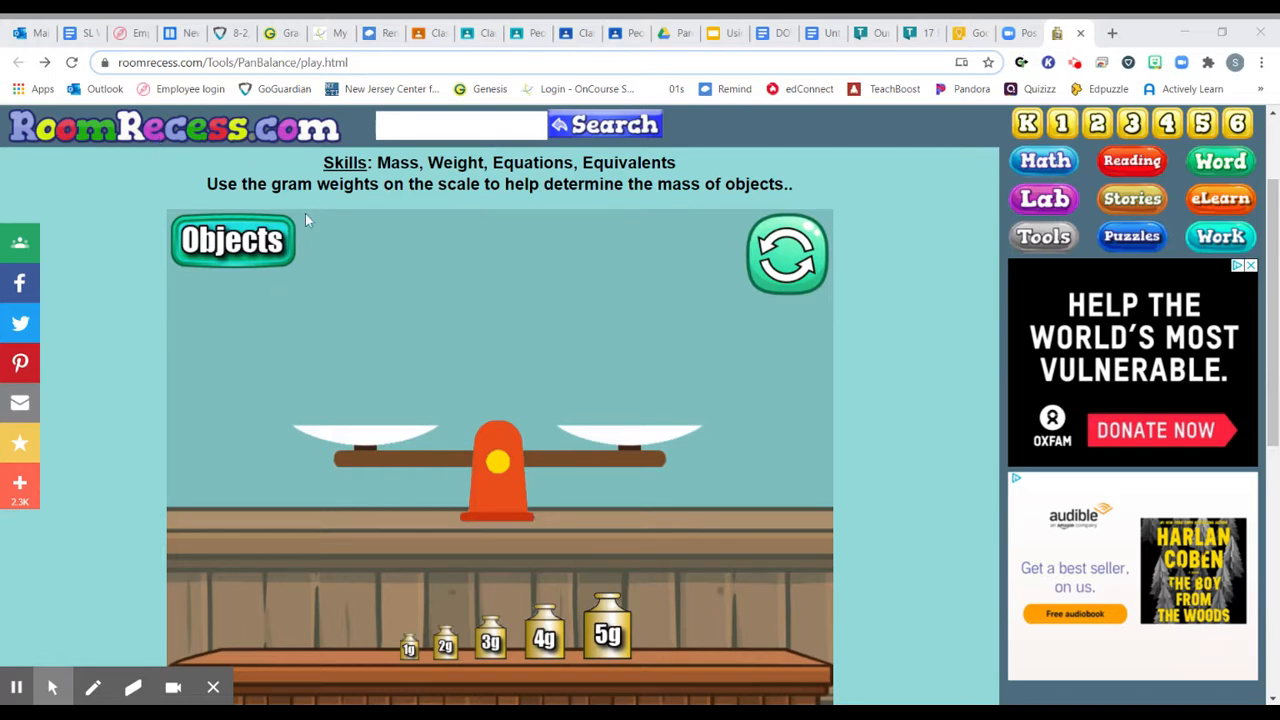
Choose Cupcake from the Objects list so it sits on the left pan.
{"action": "left_click", "coordinate": [232, 240]}
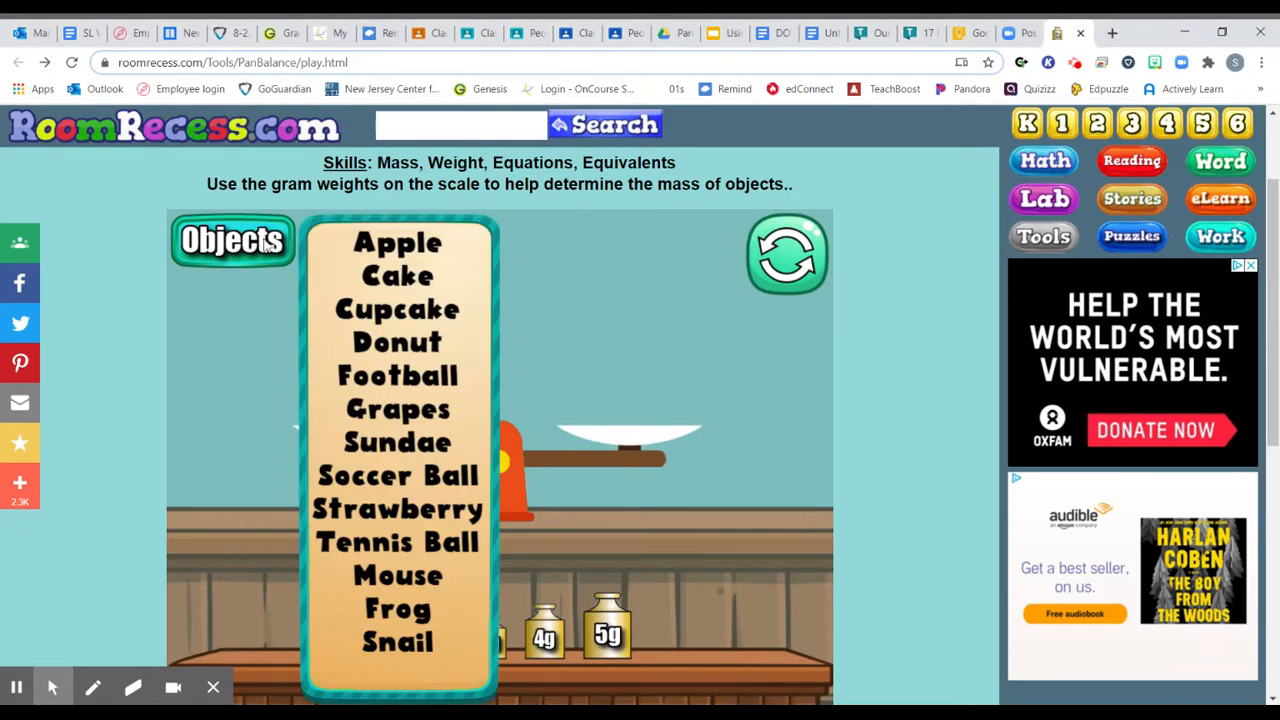
{"action": "mouse_move", "coordinate": [398, 308]}
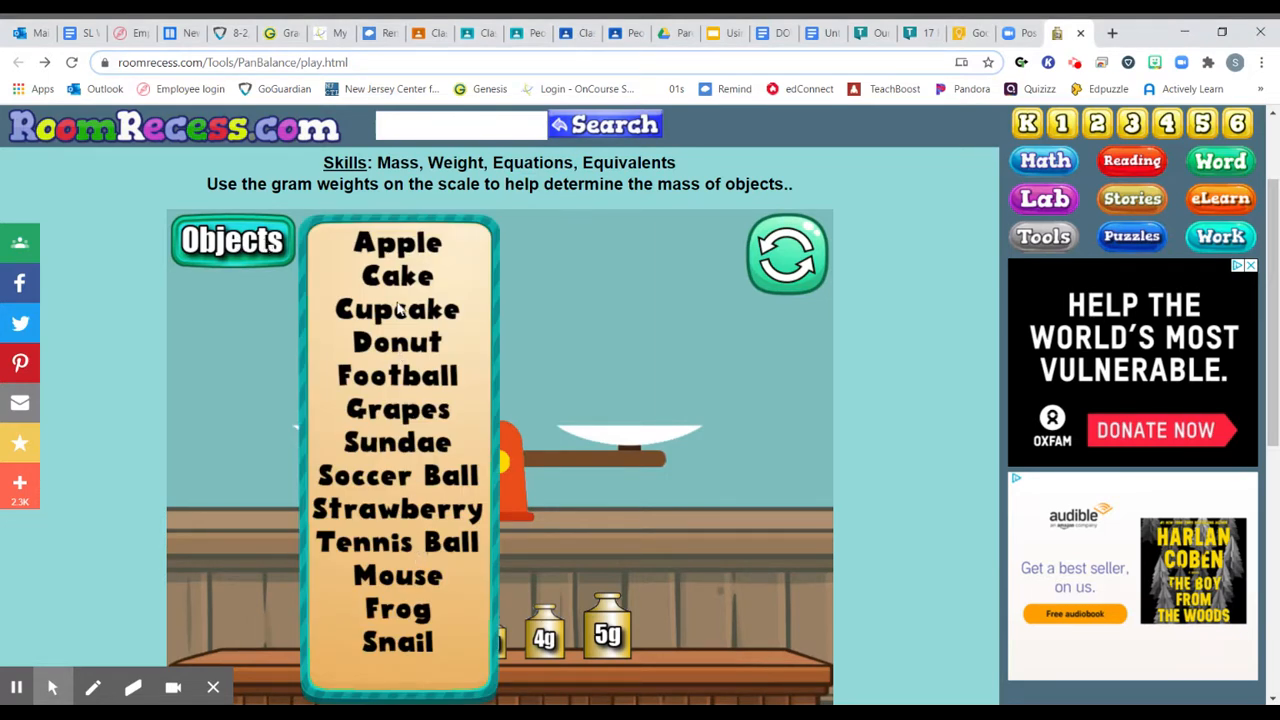
{"action": "mouse_move", "coordinate": [392, 636]}
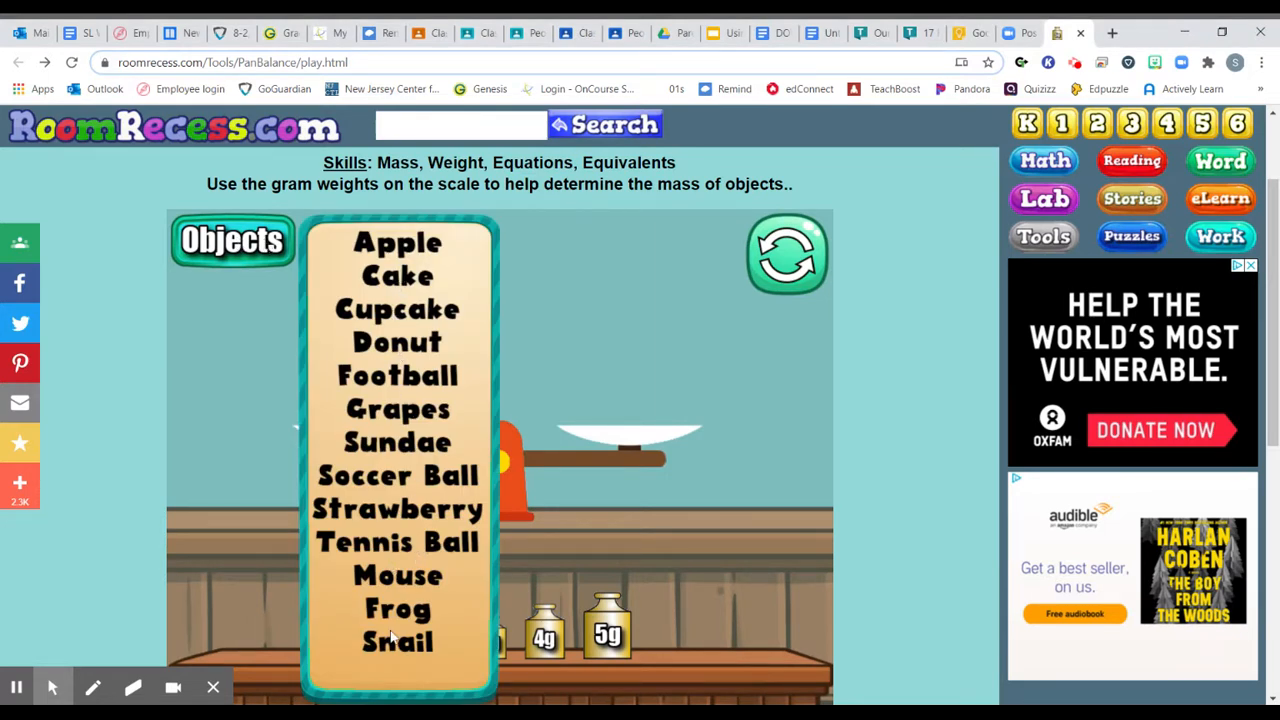
{"action": "mouse_move", "coordinate": [418, 384]}
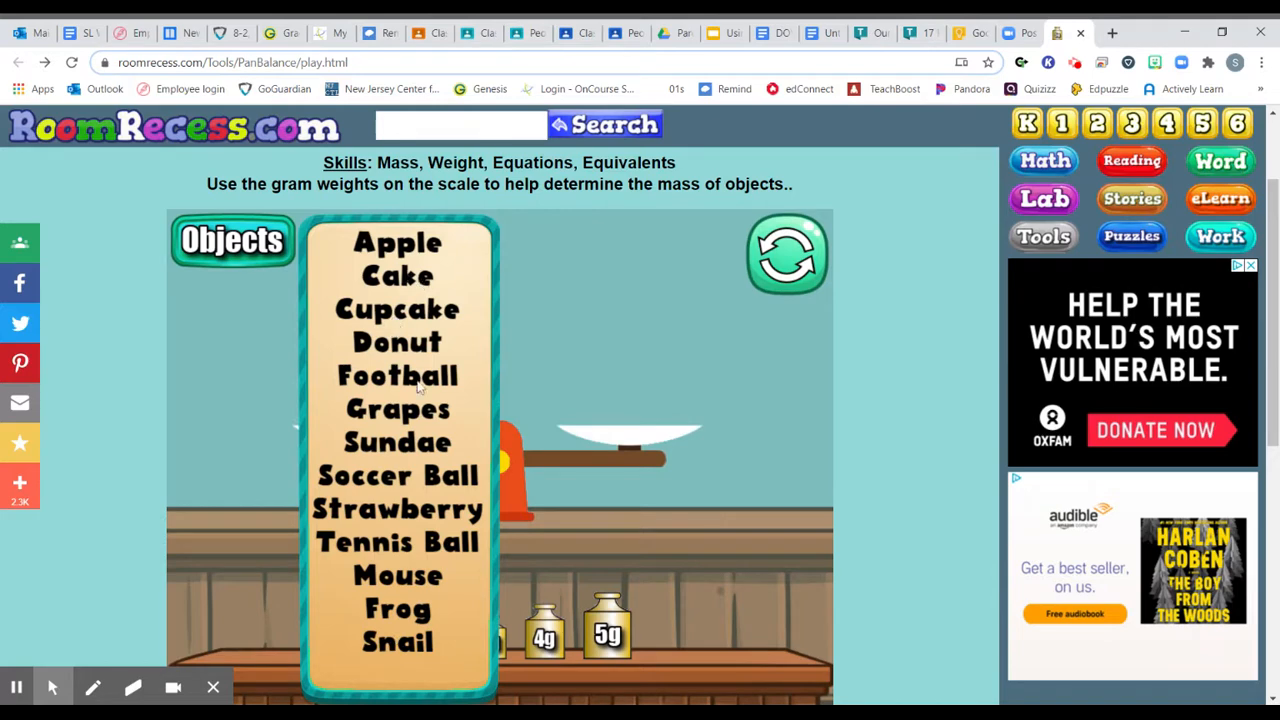
{"action": "mouse_move", "coordinate": [436, 380]}
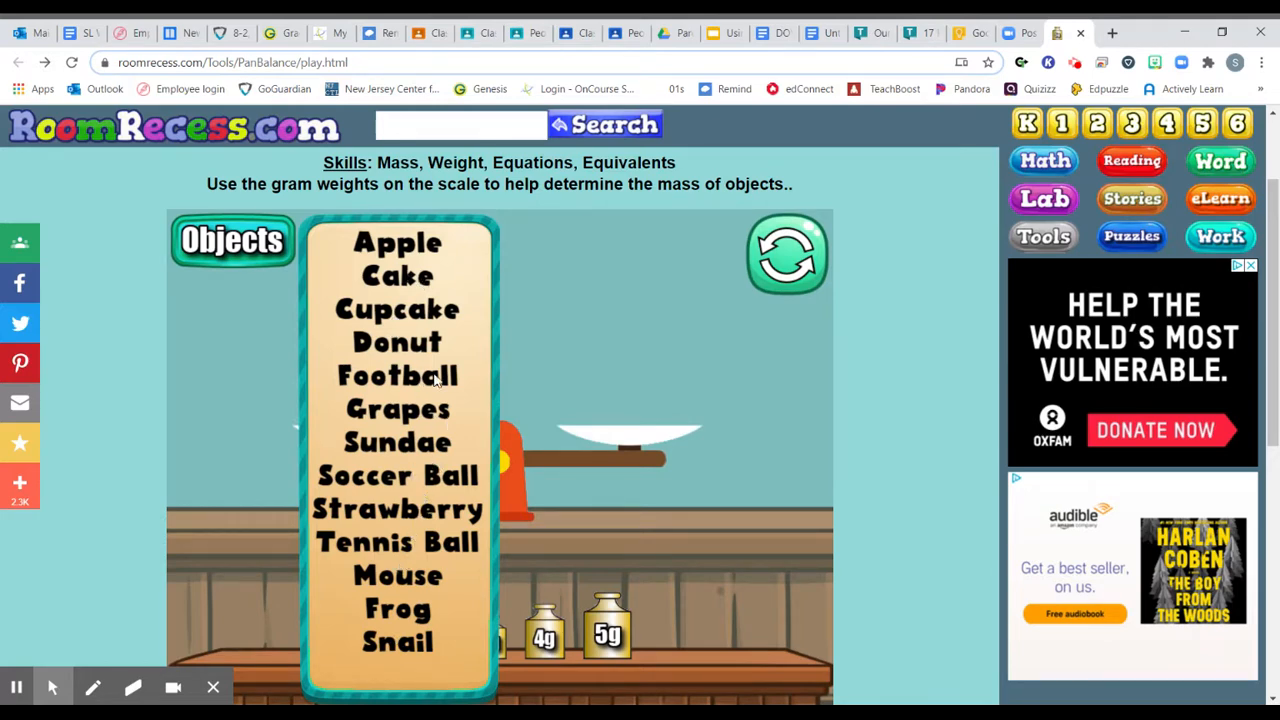
{"action": "left_click", "coordinate": [396, 308]}
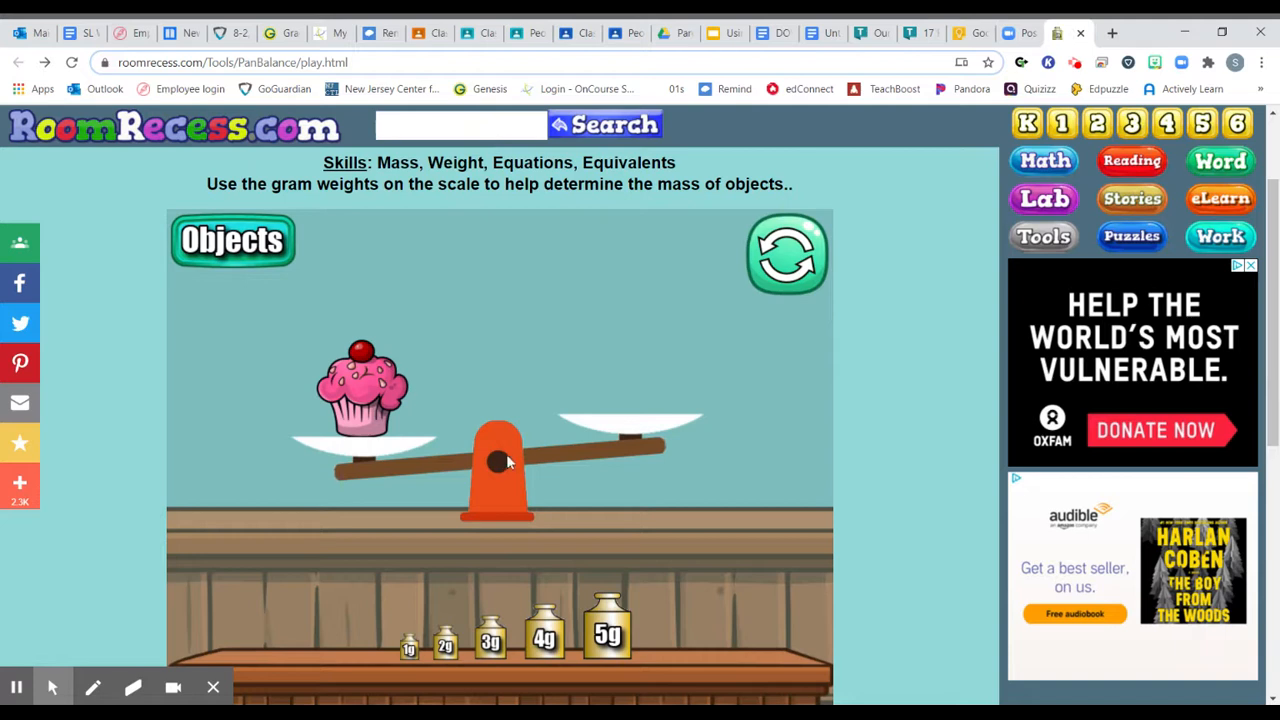
{"action": "mouse_move", "coordinate": [500, 456]}
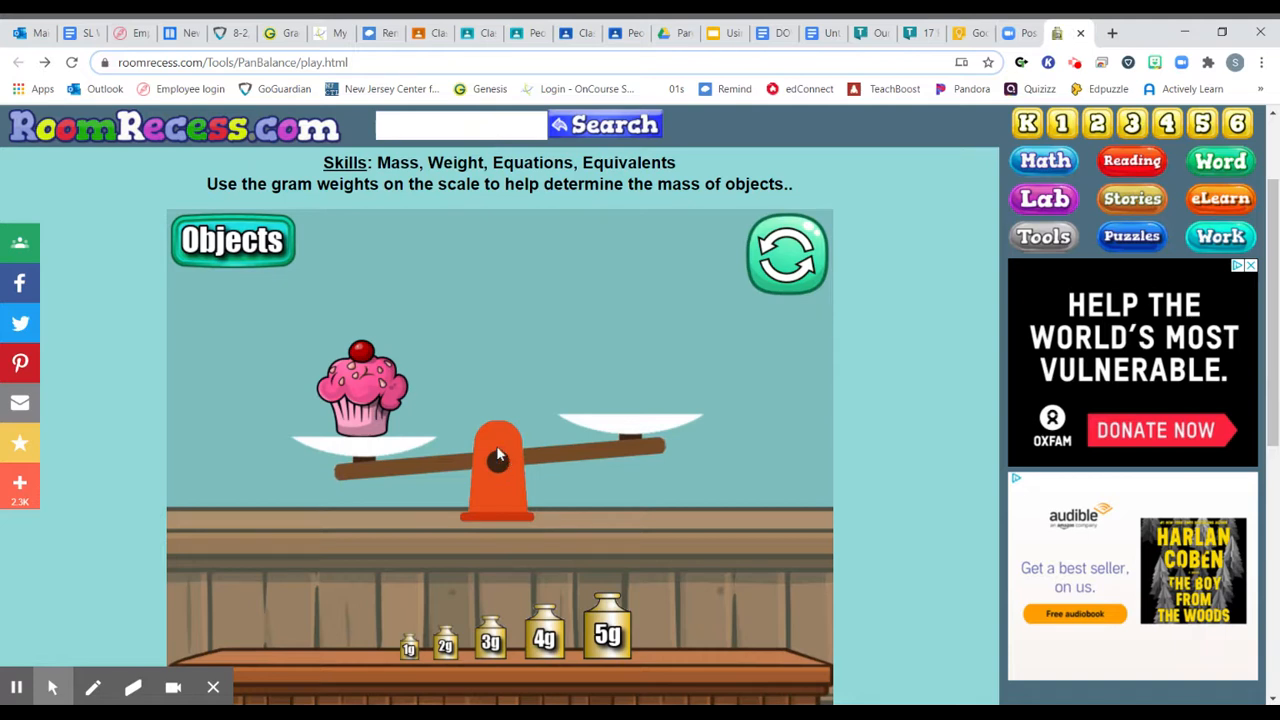
{"action": "mouse_move", "coordinate": [496, 480]}
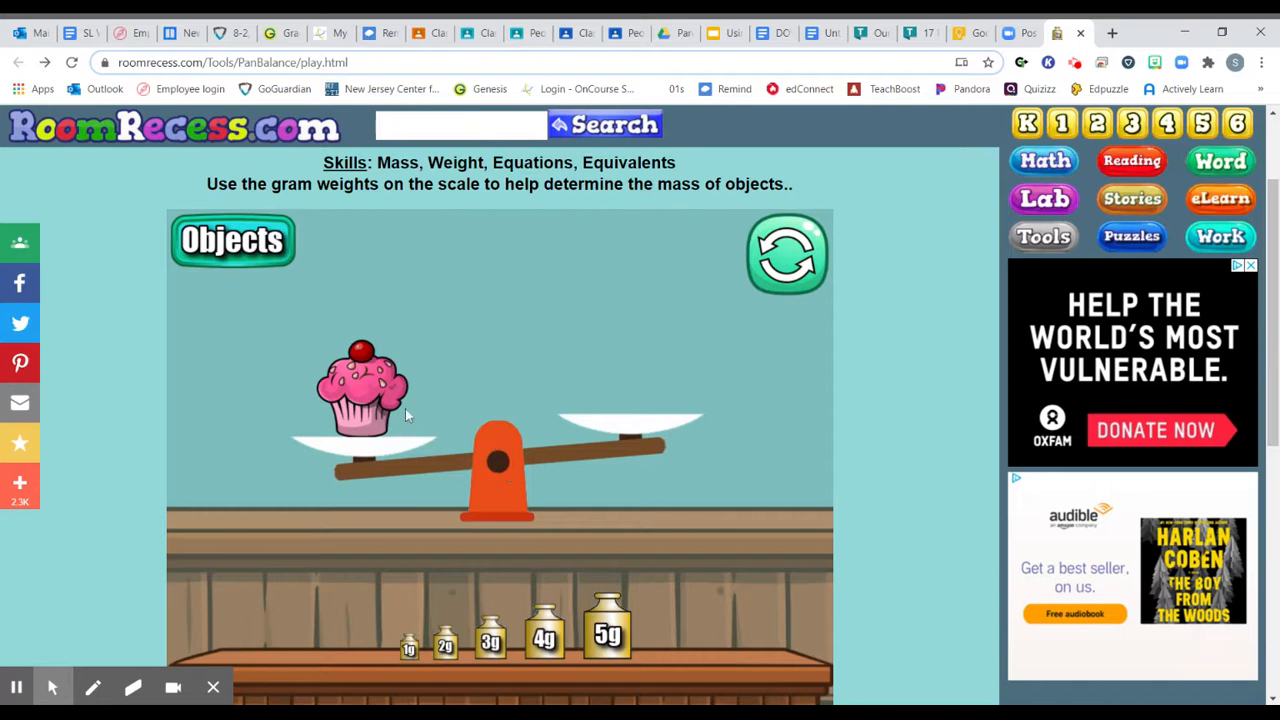
{"action": "mouse_move", "coordinate": [600, 464]}
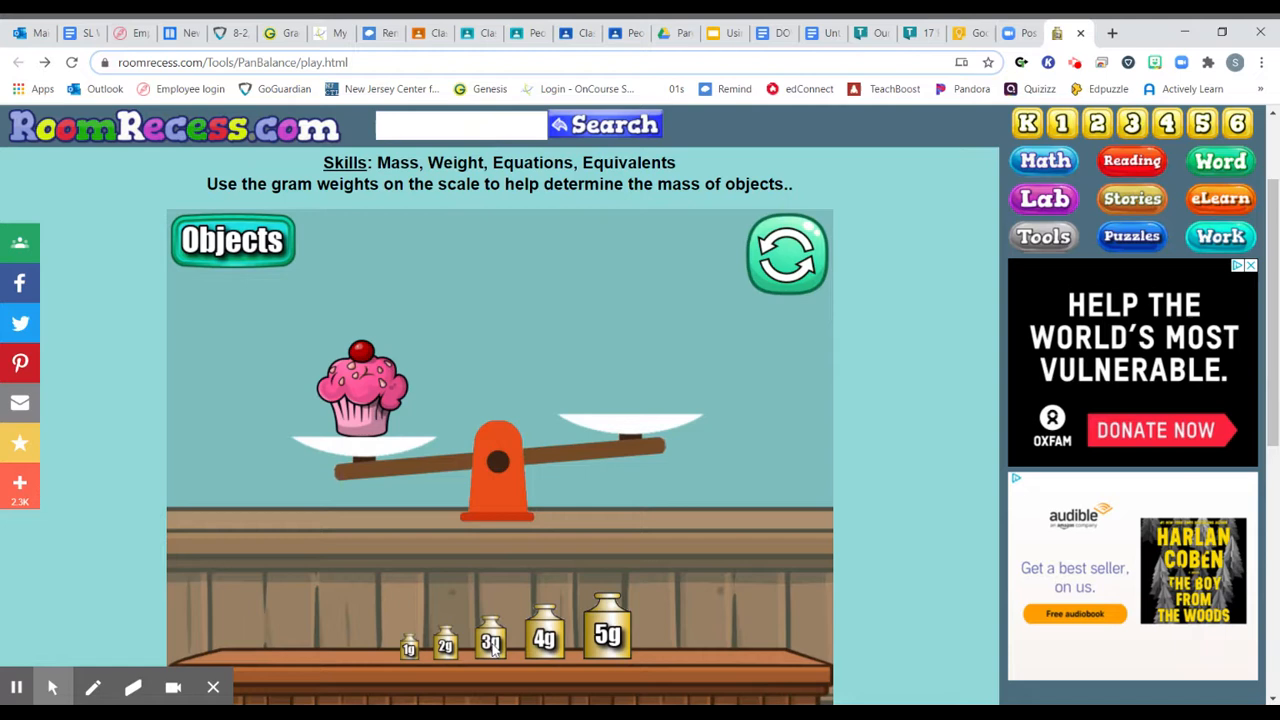
{"action": "mouse_move", "coordinate": [484, 656]}
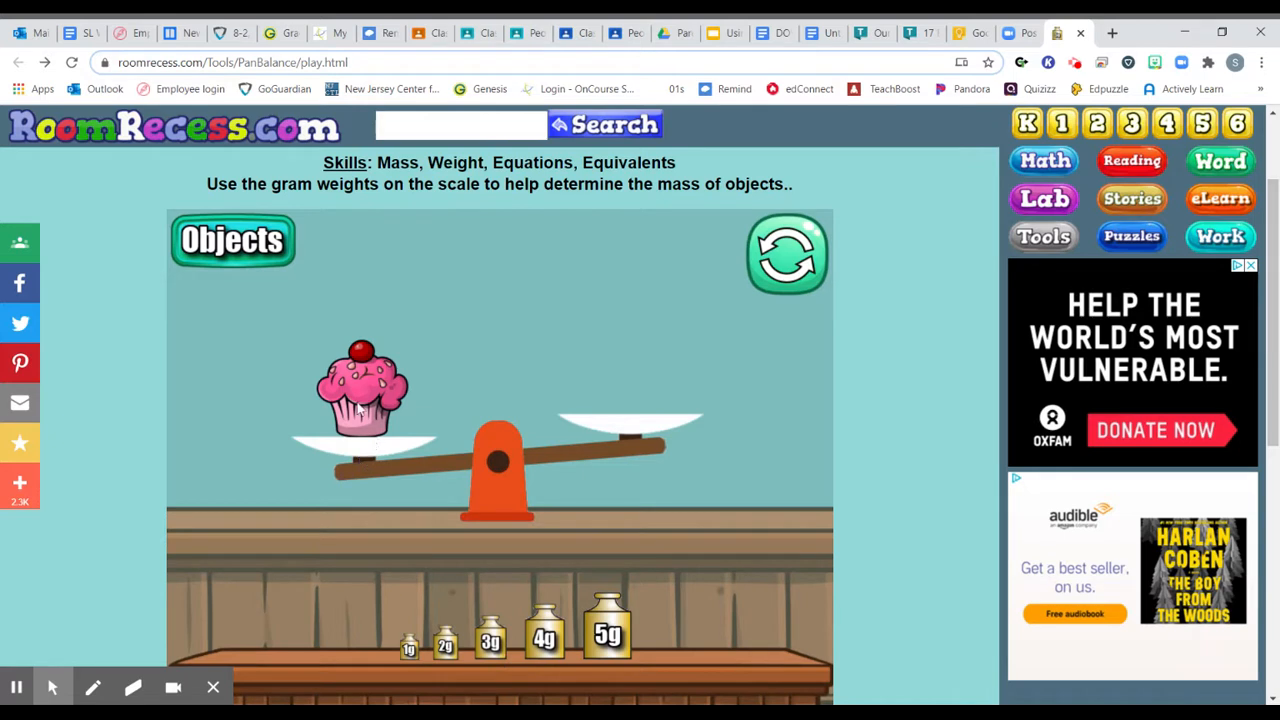
{"action": "mouse_move", "coordinate": [476, 598]}
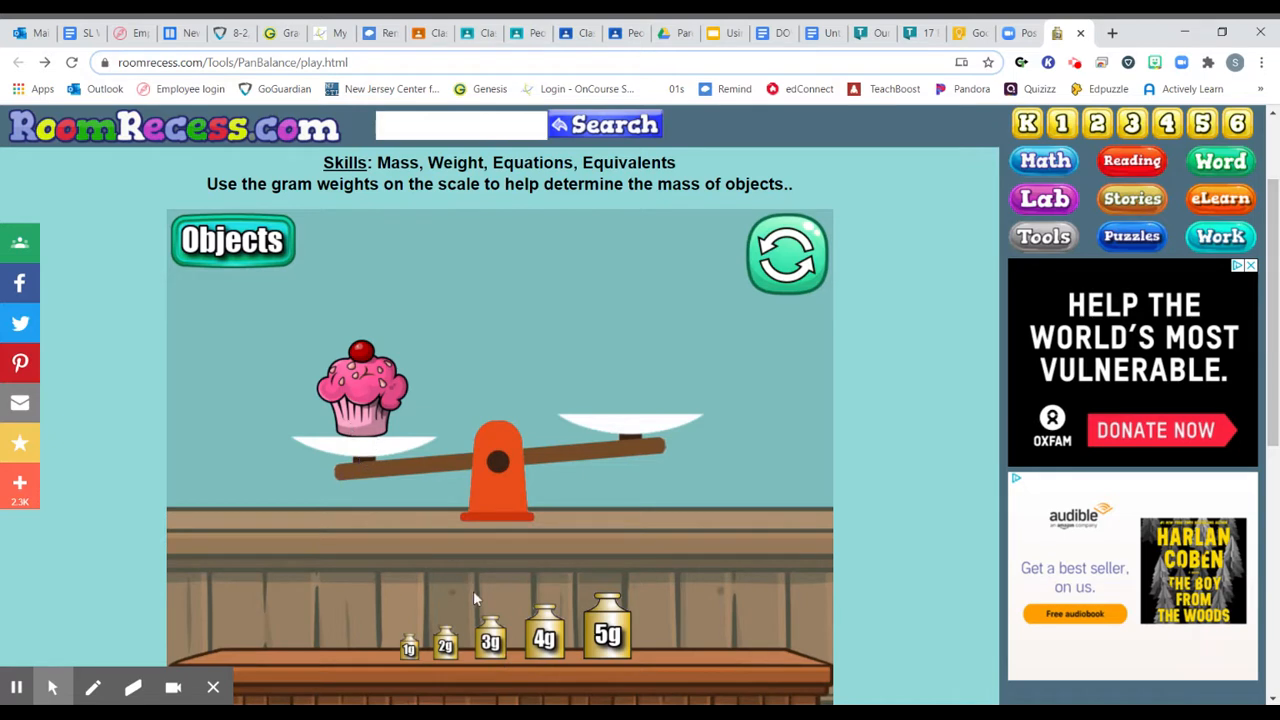
{"action": "mouse_move", "coordinate": [508, 658]}
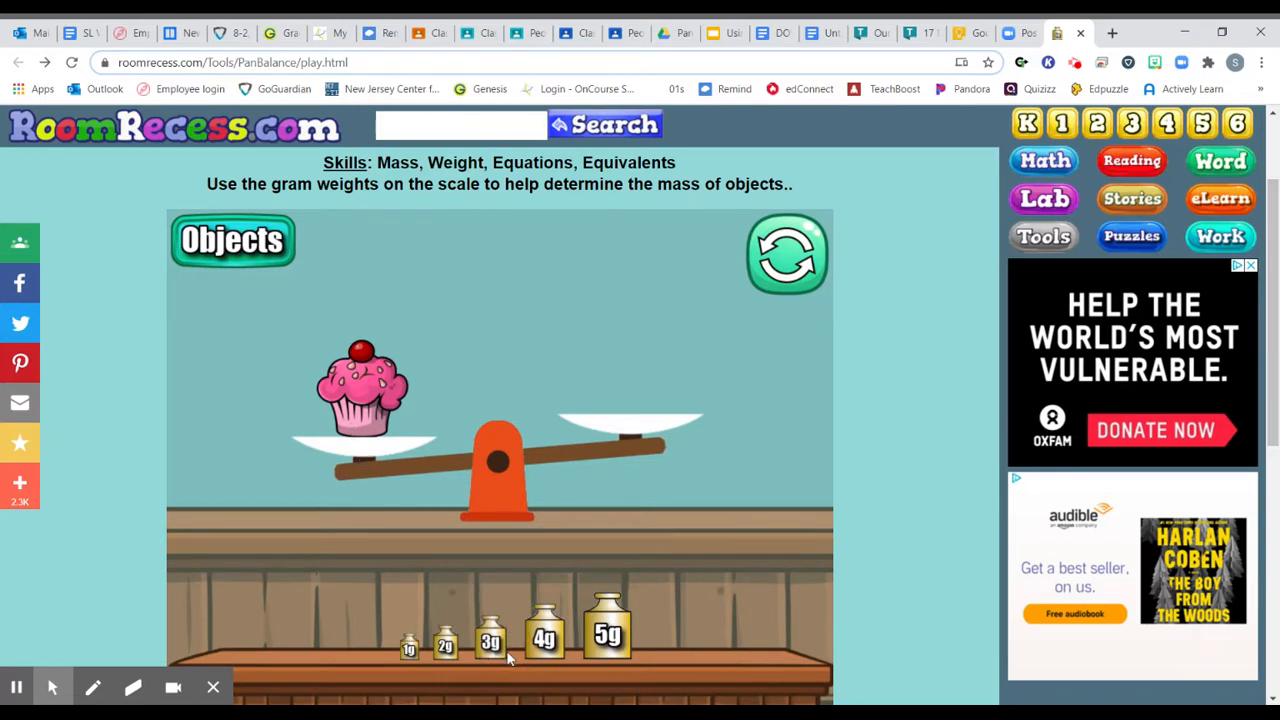
Drag a 3 g weight from the shelf onto the right pan opposite the cupcake.
{"action": "left_click_drag", "start_coordinate": [490, 640], "coordinate": [608, 410]}
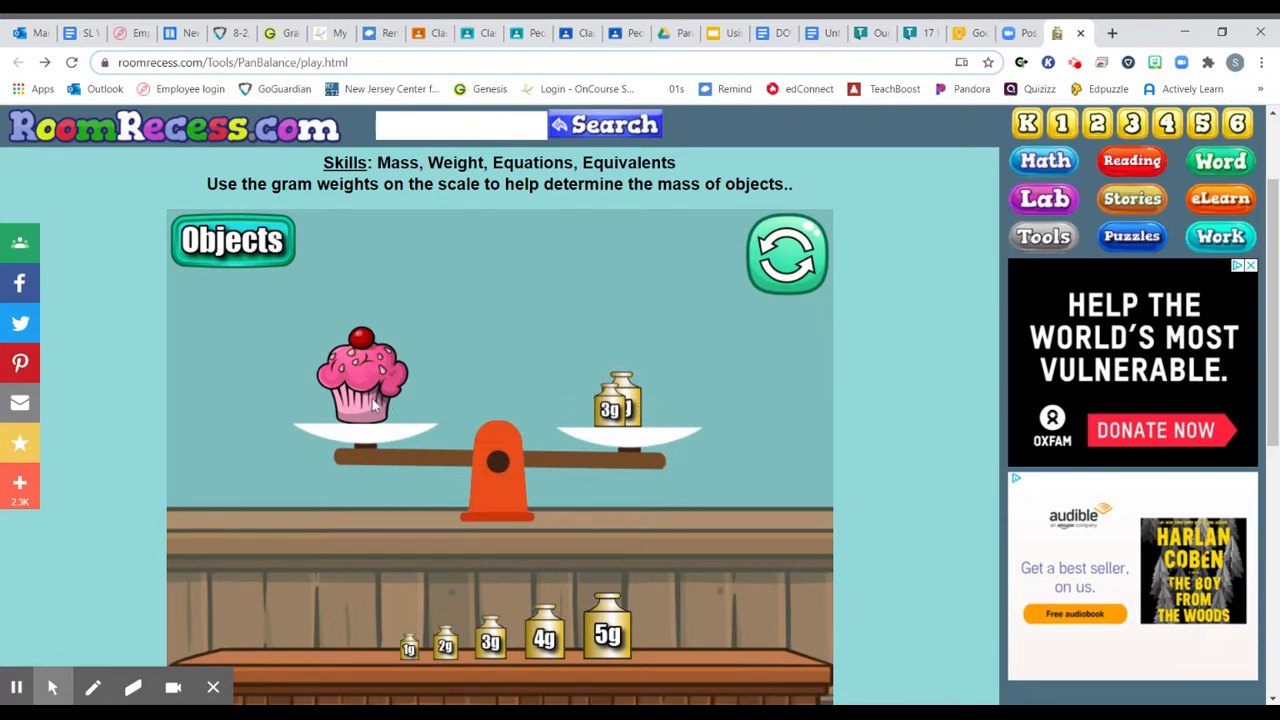
{"action": "mouse_move", "coordinate": [364, 468]}
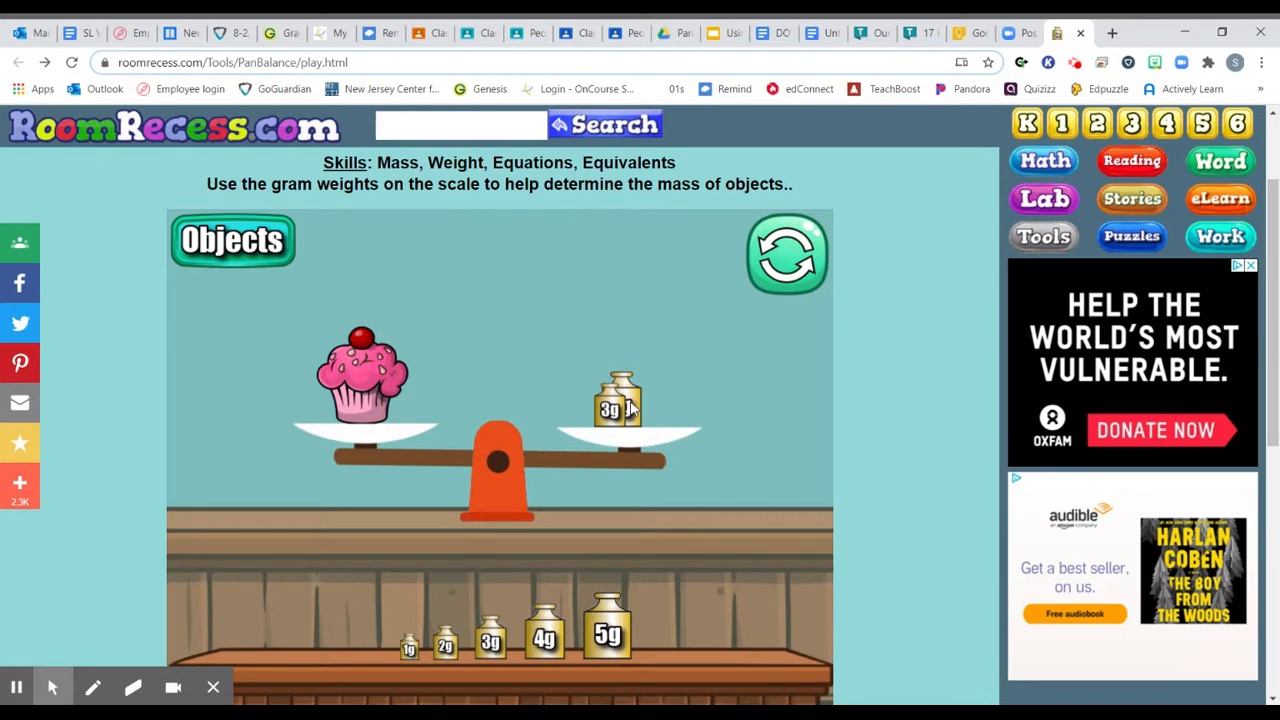
Add a second 3 g weight to the right pan so it balances the cupcake at 6 grams.
{"action": "left_click_drag", "start_coordinate": [544, 638], "coordinate": [556, 584]}
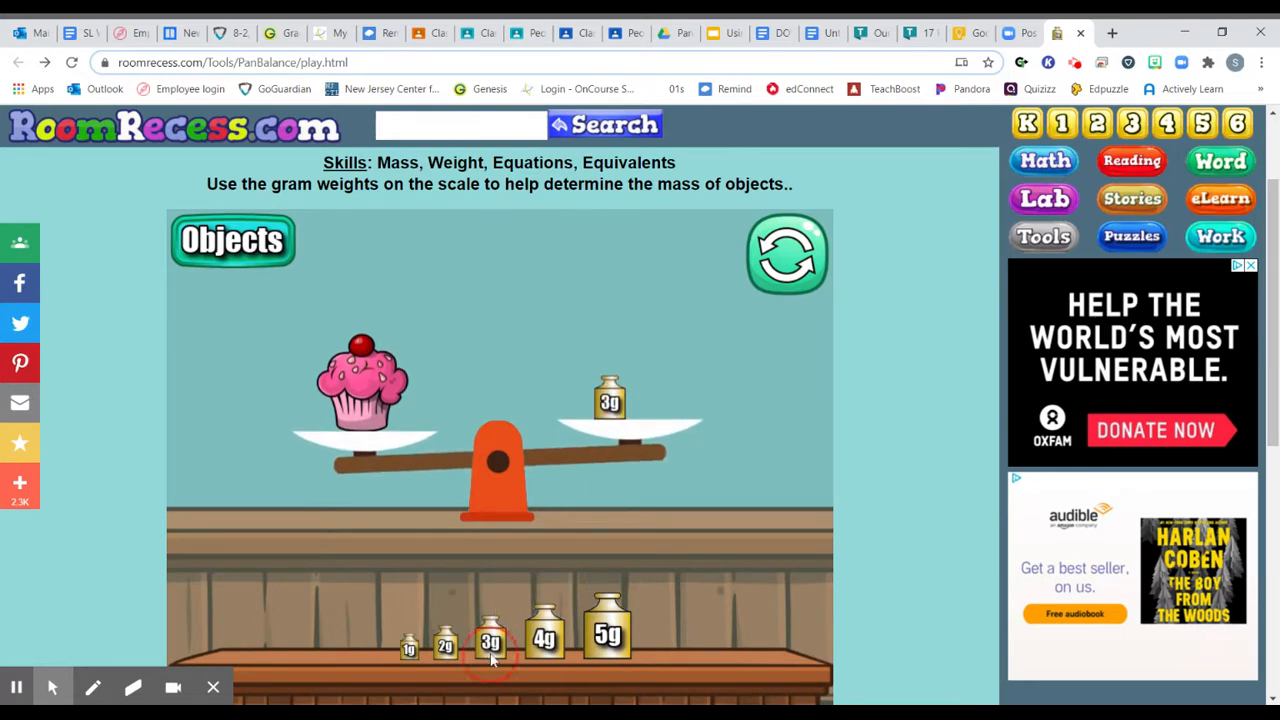
{"action": "left_click_drag", "start_coordinate": [490, 640], "coordinate": [644, 404]}
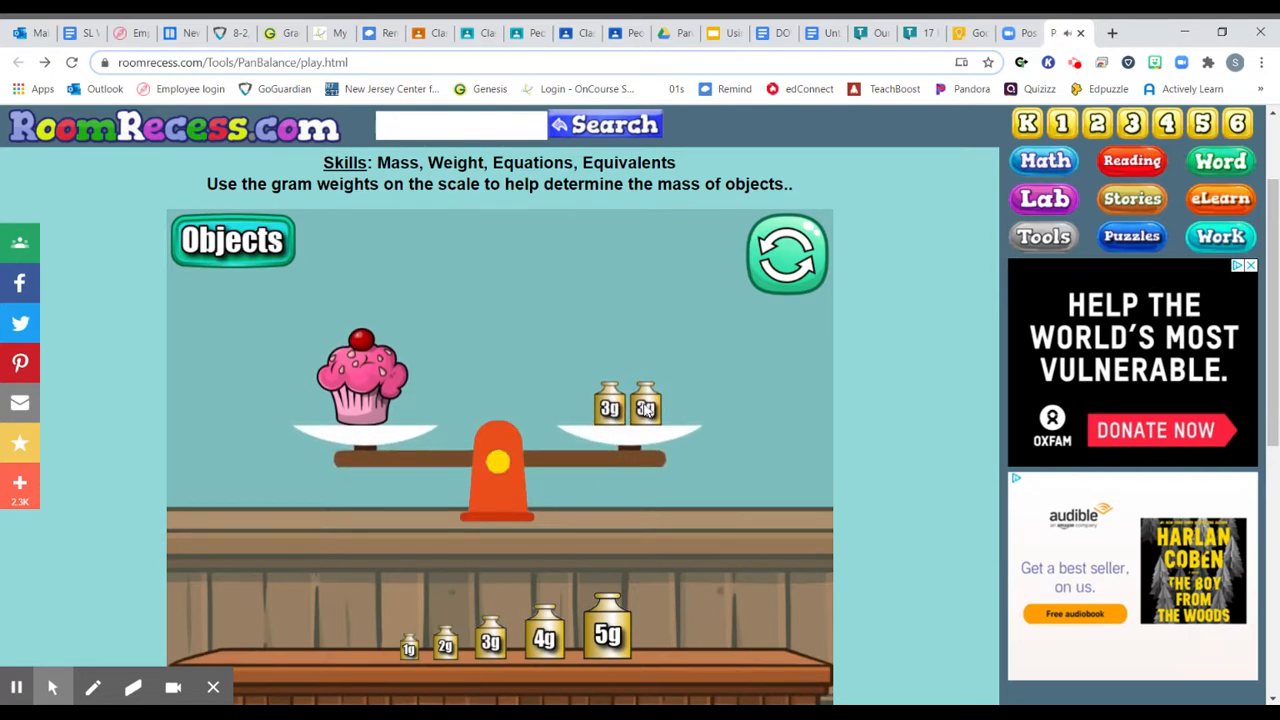
{"action": "mouse_move", "coordinate": [490, 496]}
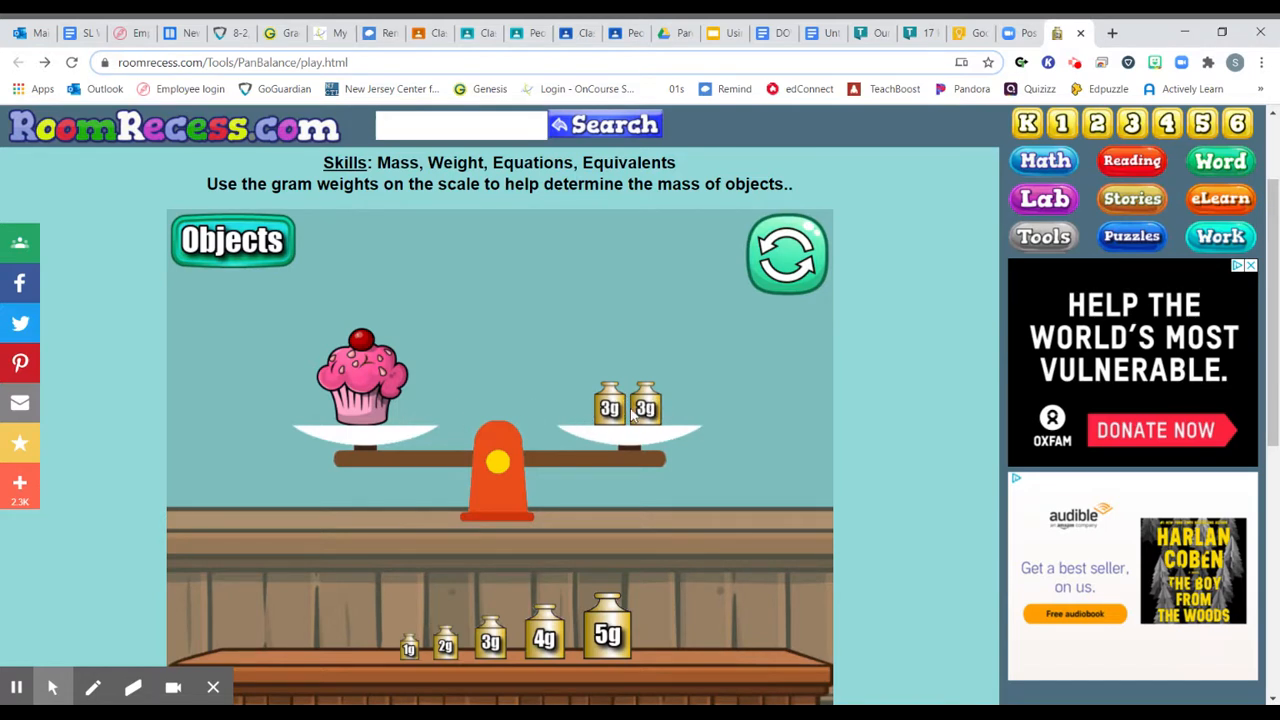
{"action": "mouse_move", "coordinate": [418, 388]}
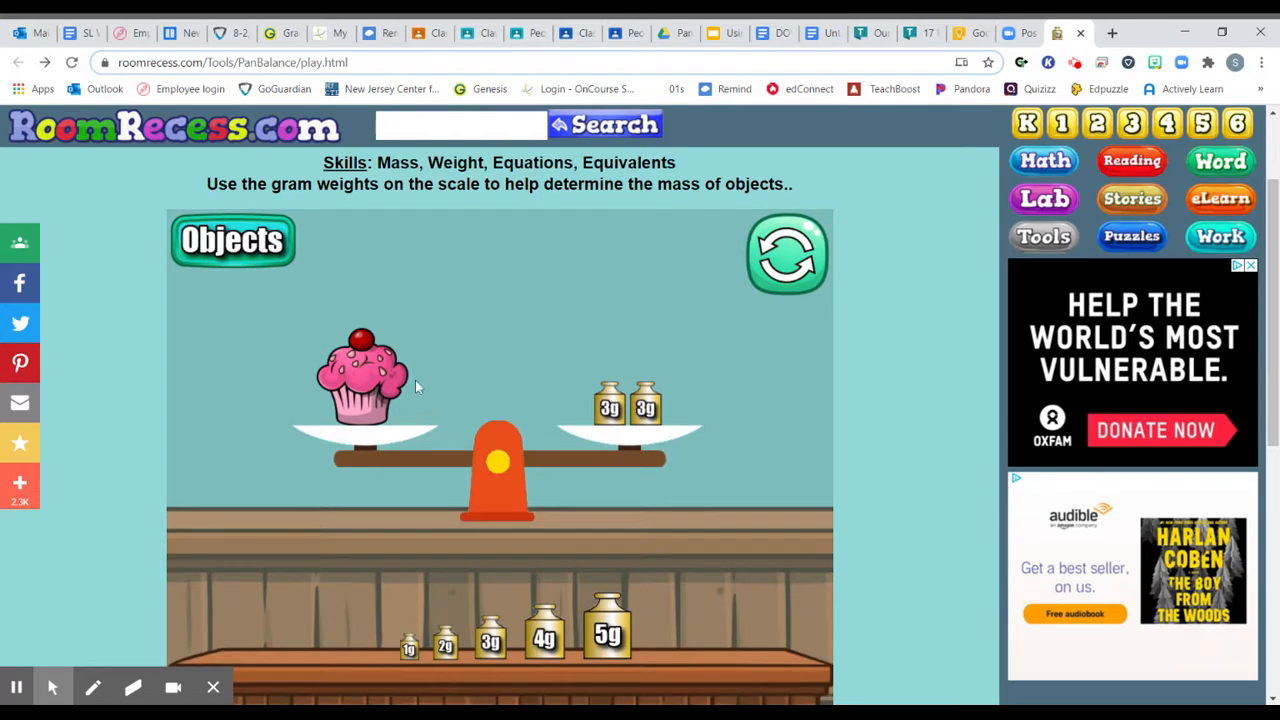
{"action": "mouse_move", "coordinate": [670, 400]}
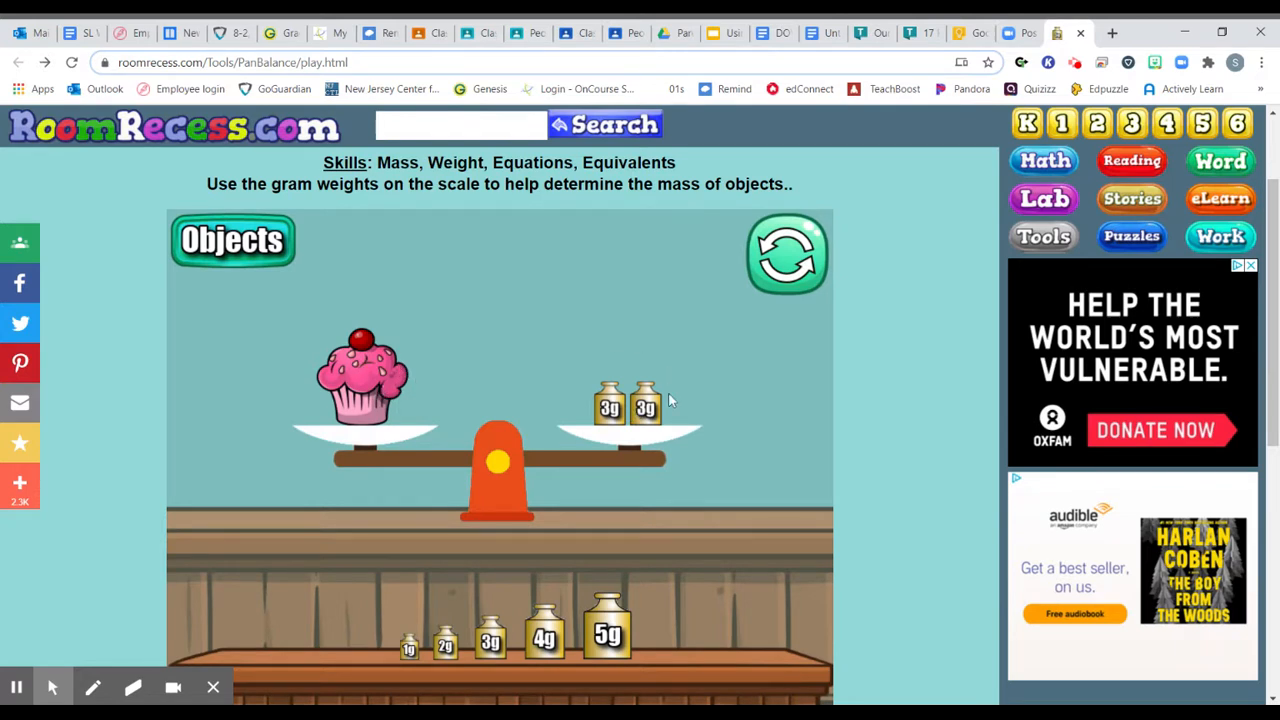